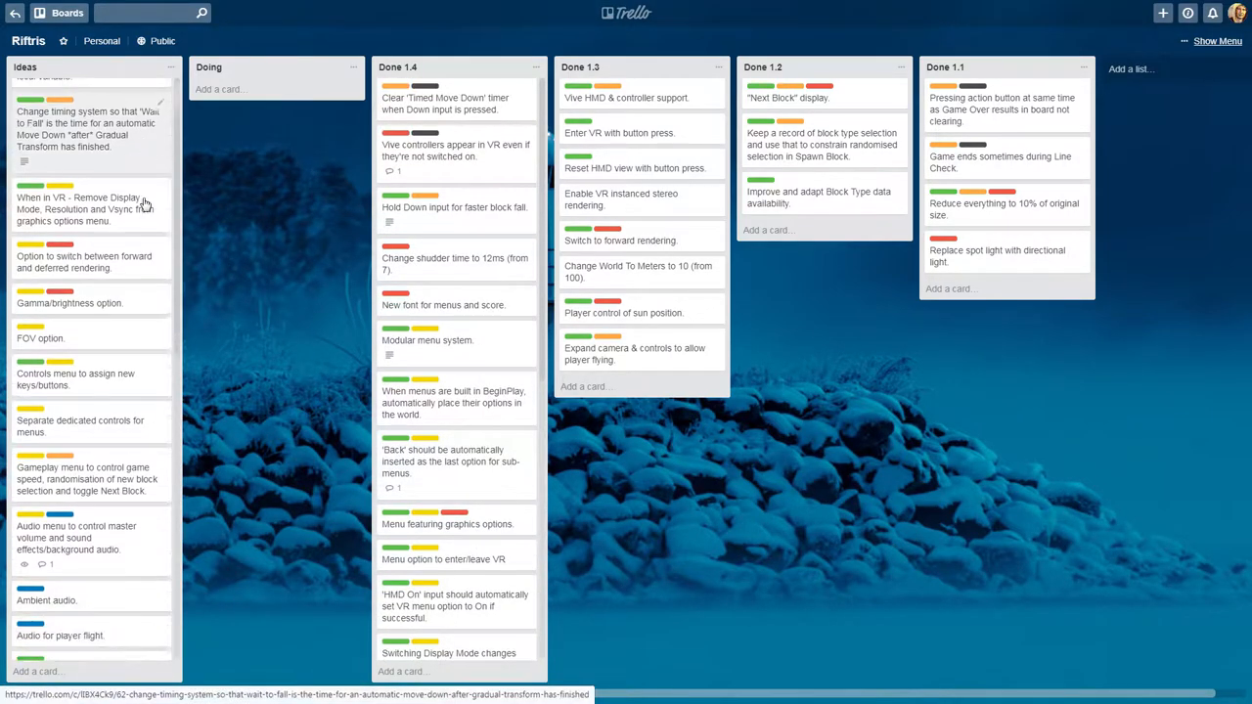
# Scroll through the Ideas list on the Rifftris Trello board, including the audio volume menu card.
pyautogui.scroll(-3)
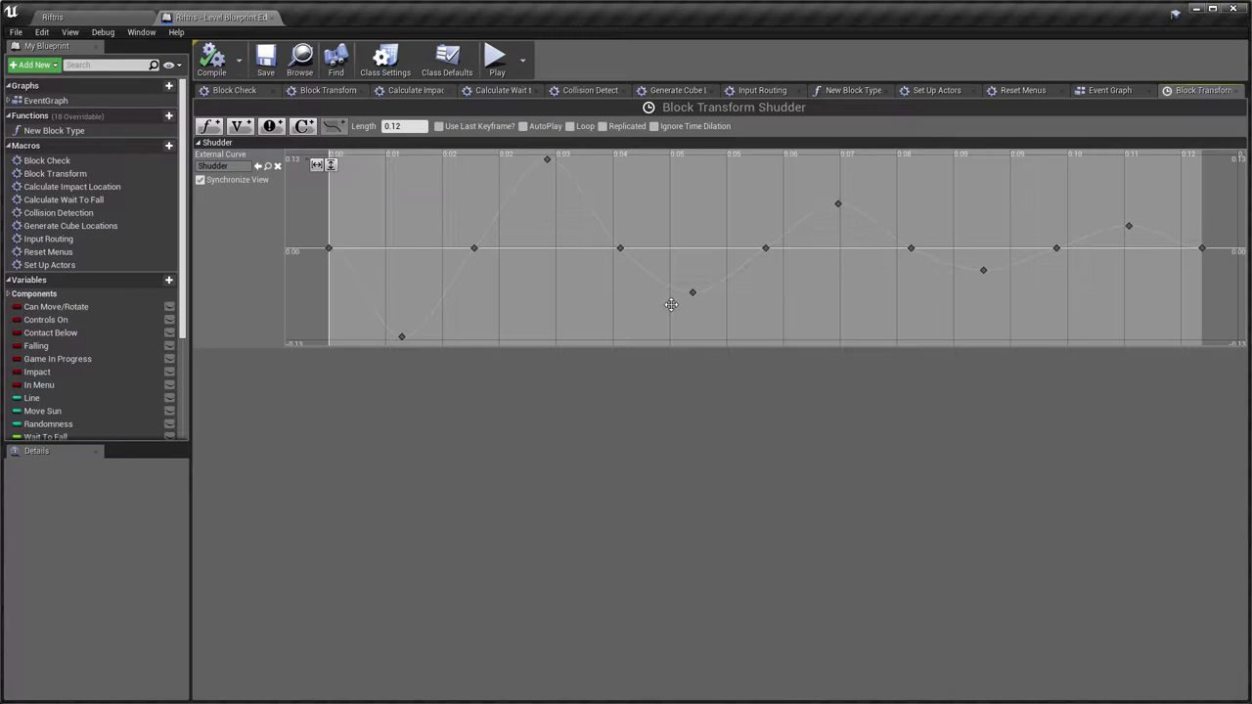
# Play the game to show the Play, Options and Quit main menu, then stop the session.
pyautogui.click(497, 55)
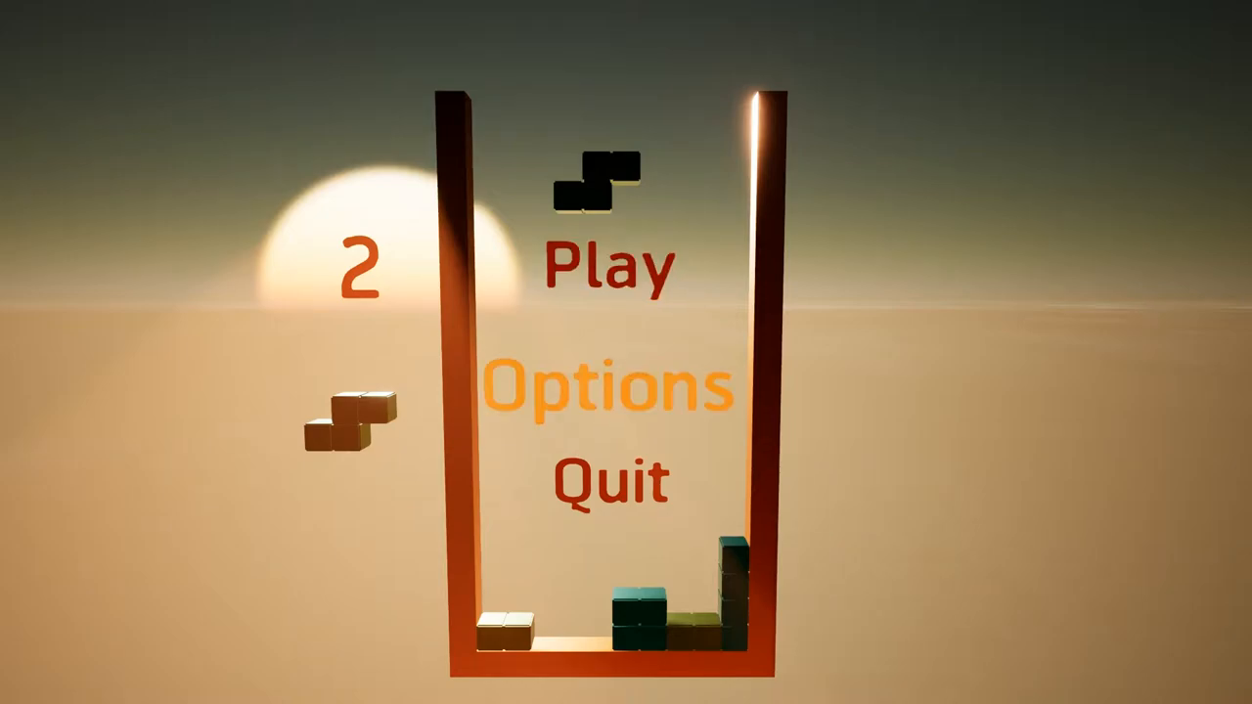
pyautogui.click(610, 387)
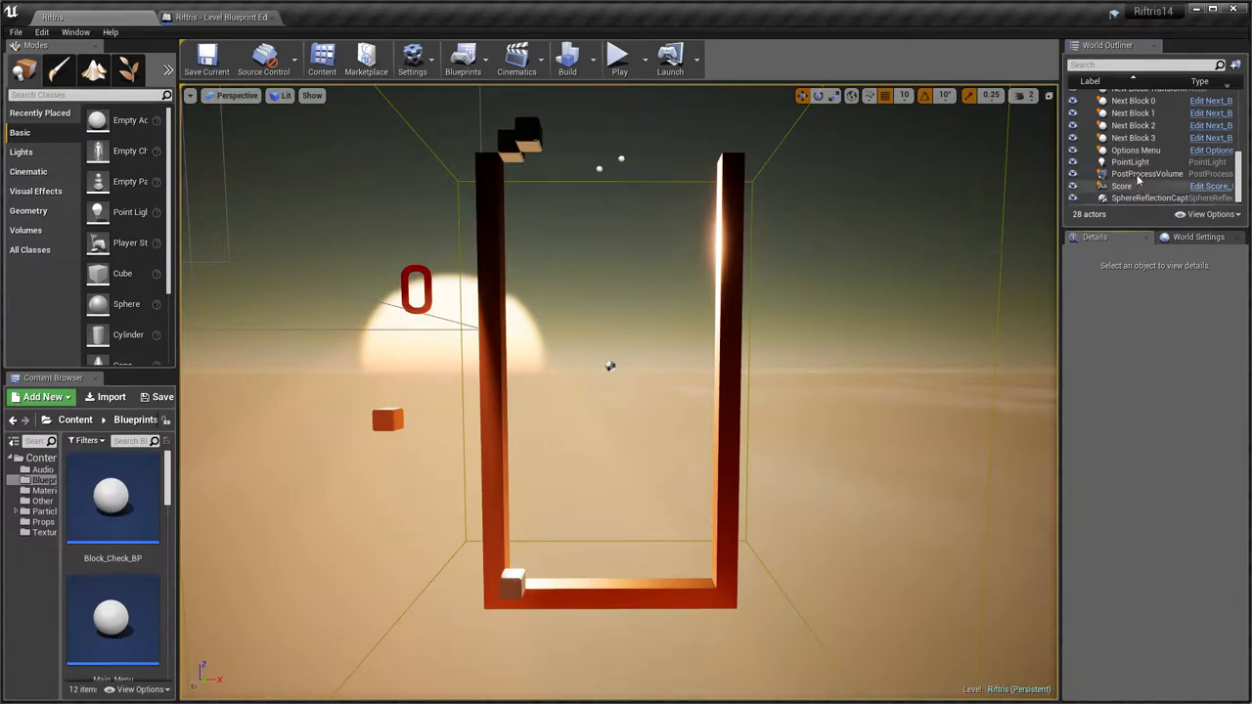
# Show the OptionsMenuWidget with its Game Speed, Display Mode, Resolution and Vsync settings.
pyautogui.click(1131, 160)
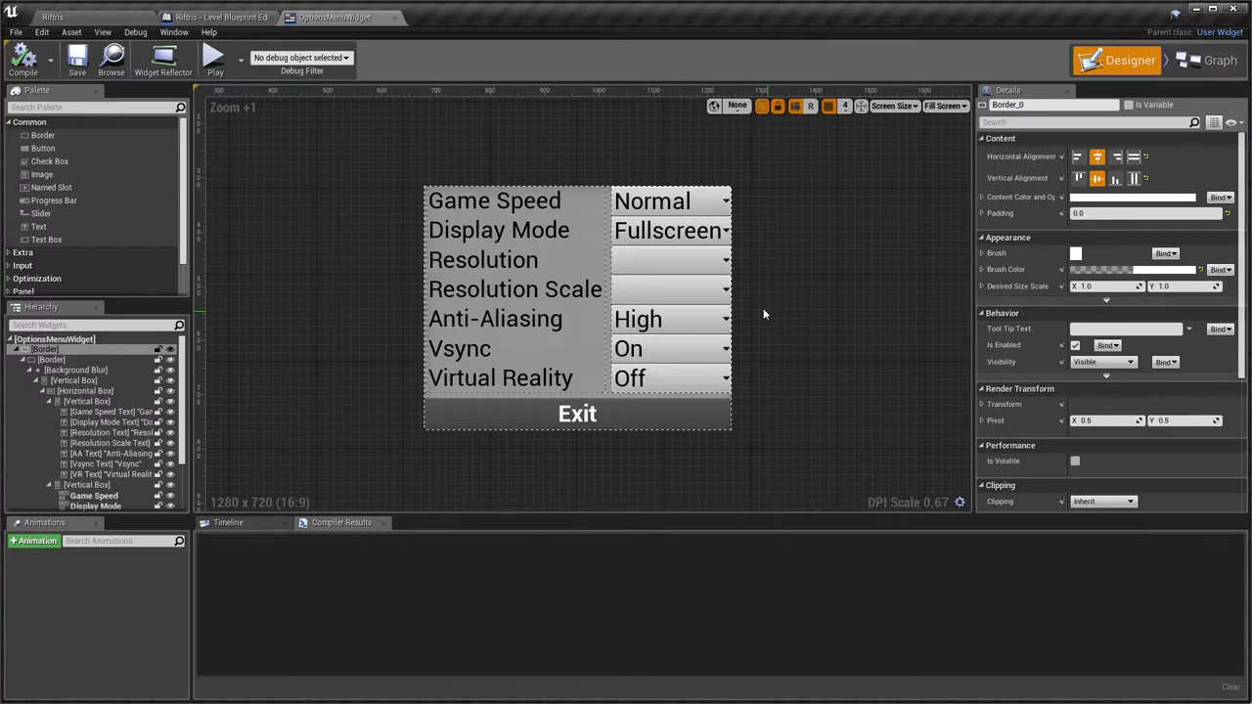
pyautogui.moveTo(769, 317)
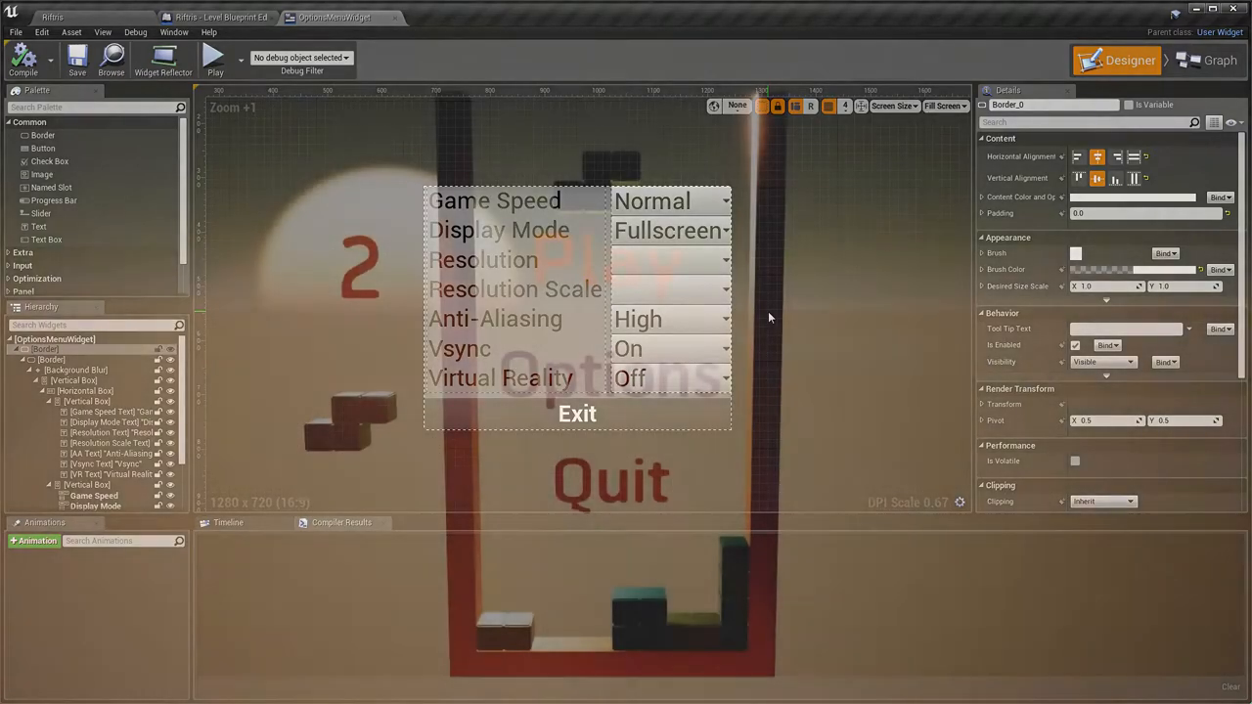
# Switch between the level editor and the options widget, ending on the Blueprints folder with Menu_BP.
pyautogui.click(215, 55)
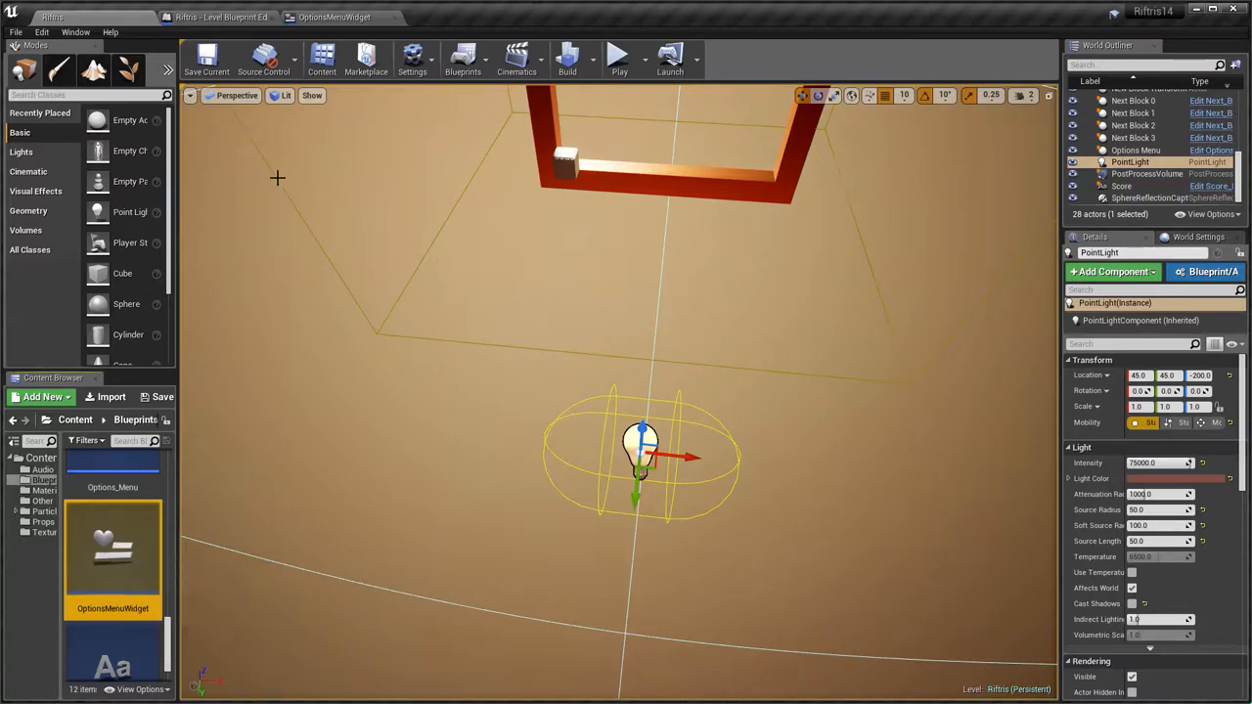
pyautogui.click(335, 15)
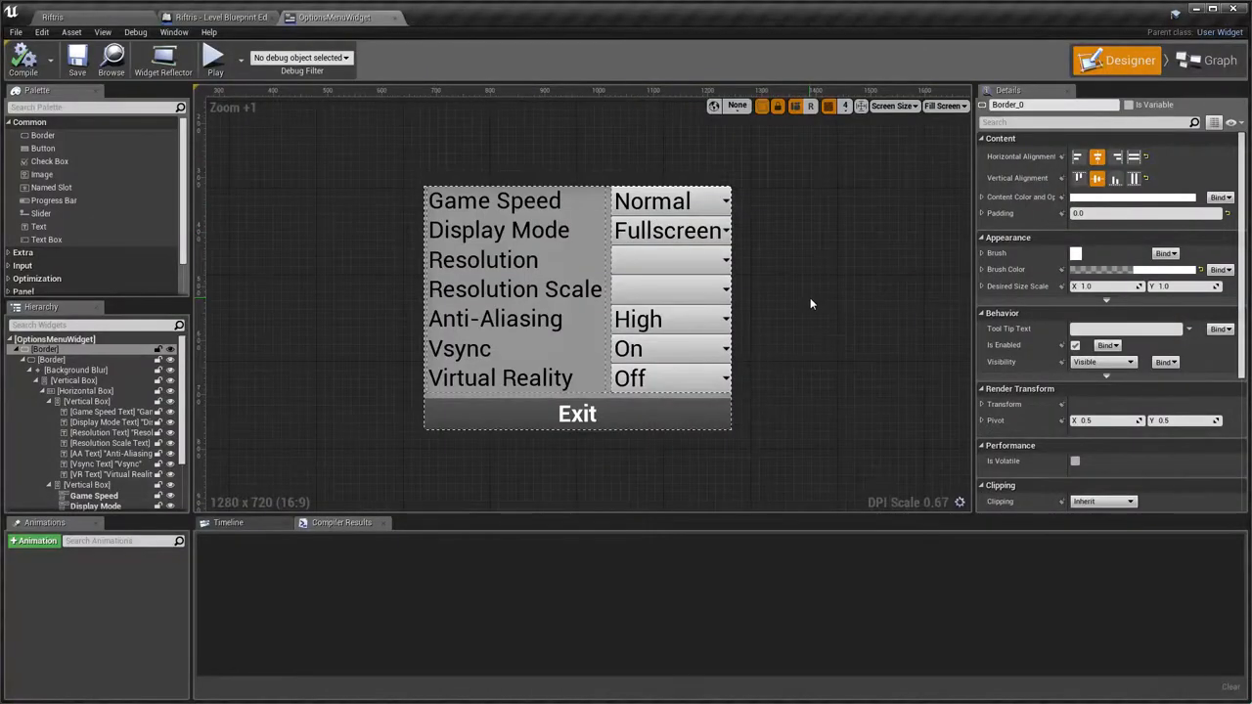
pyautogui.click(1221, 58)
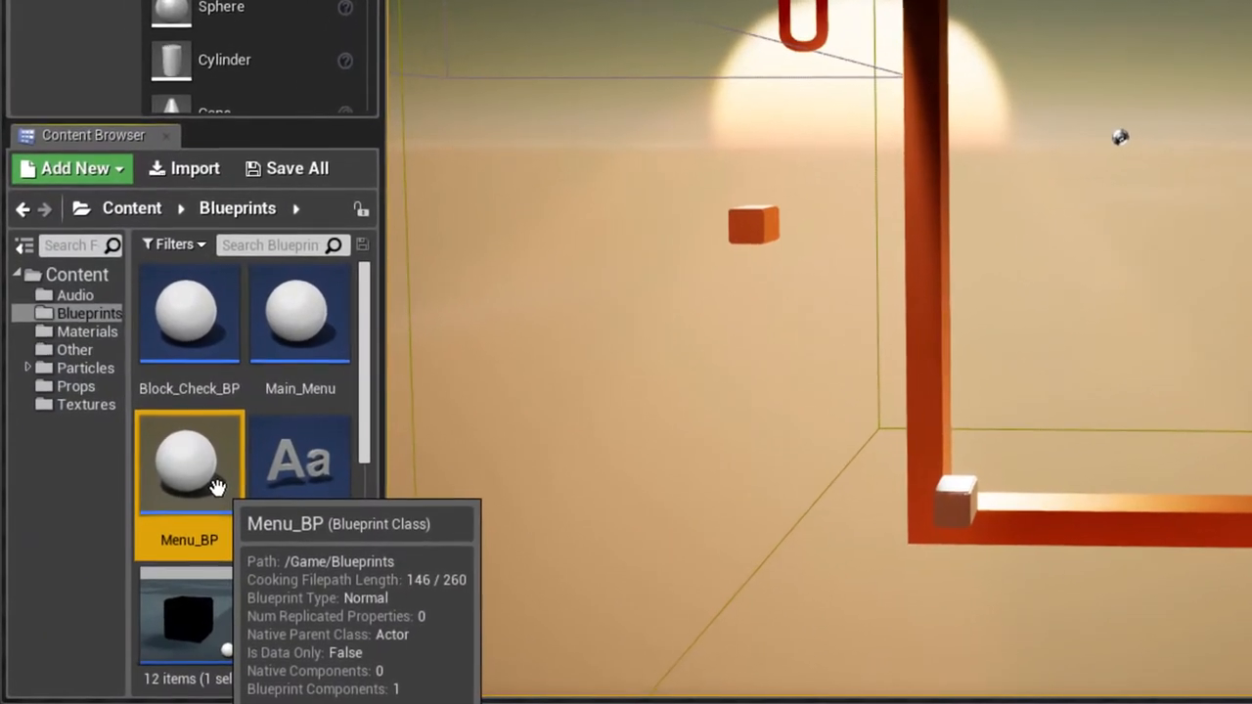
# Create an Audio_Menu child blueprint from Menu_BP and place it in the level.
pyautogui.rightClick(188, 460)
pyautogui.write('Audio_Menu')
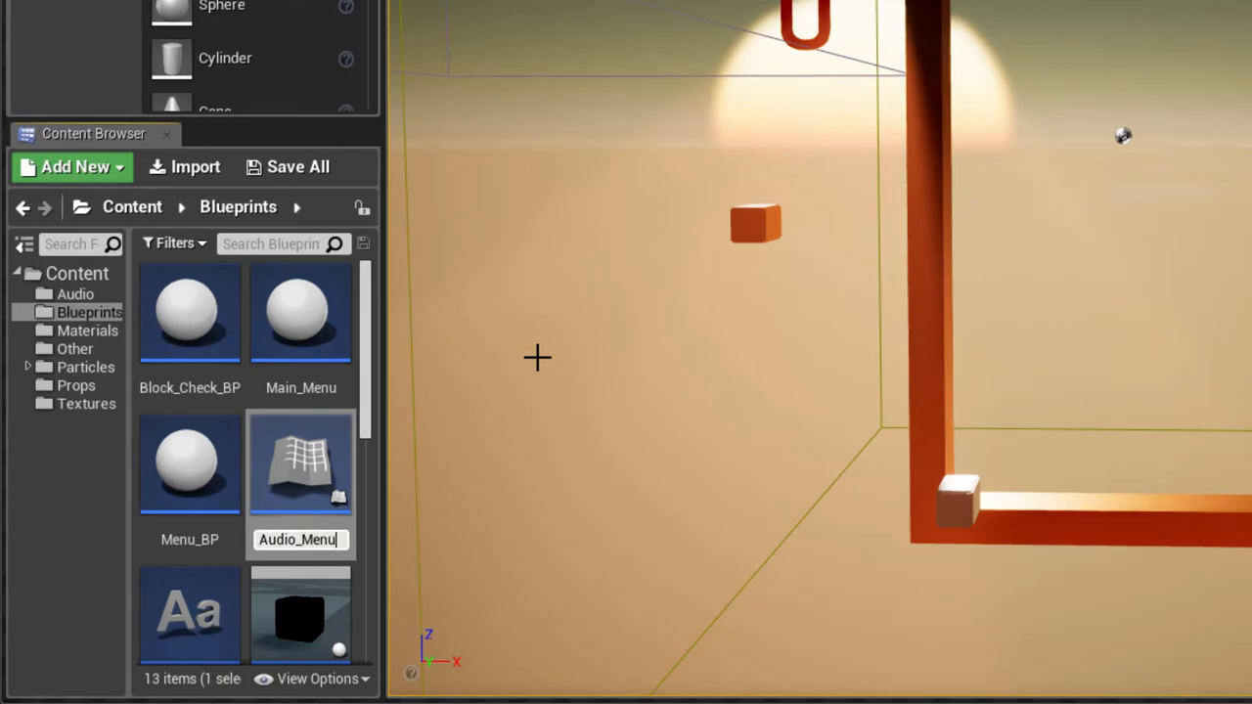
pyautogui.press('enter')
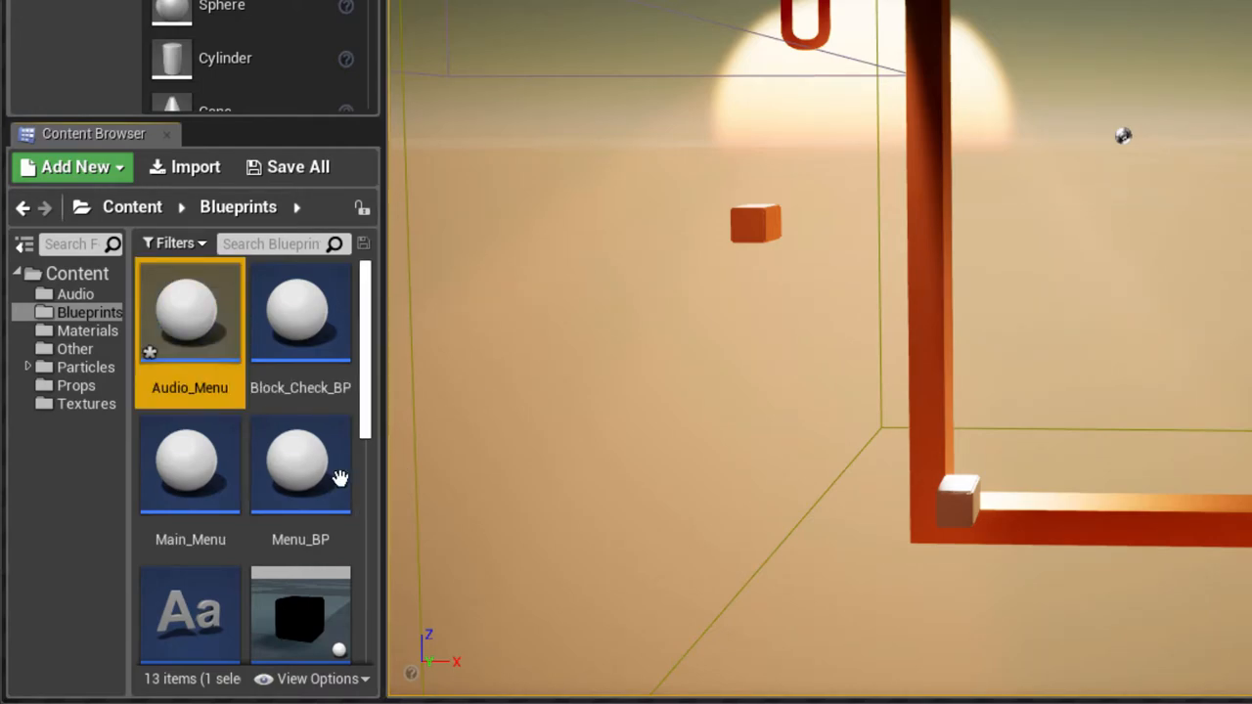
pyautogui.doubleClick(301, 466)
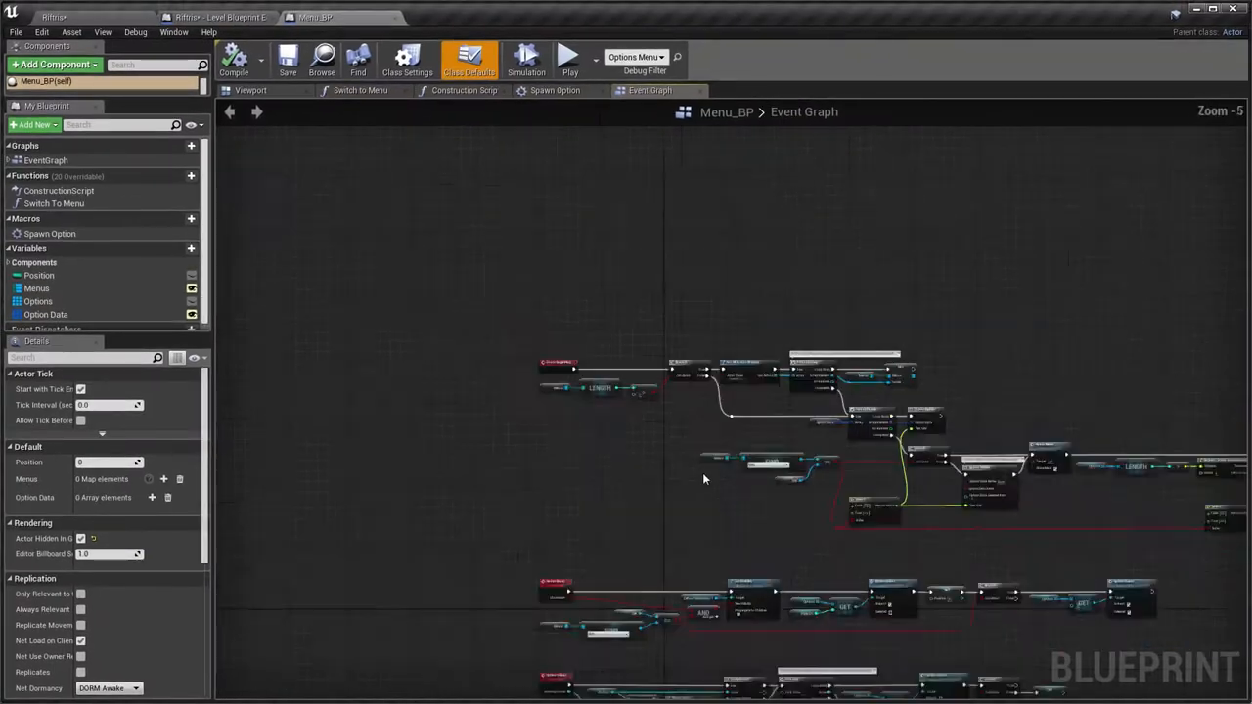
pyautogui.scroll(-3)
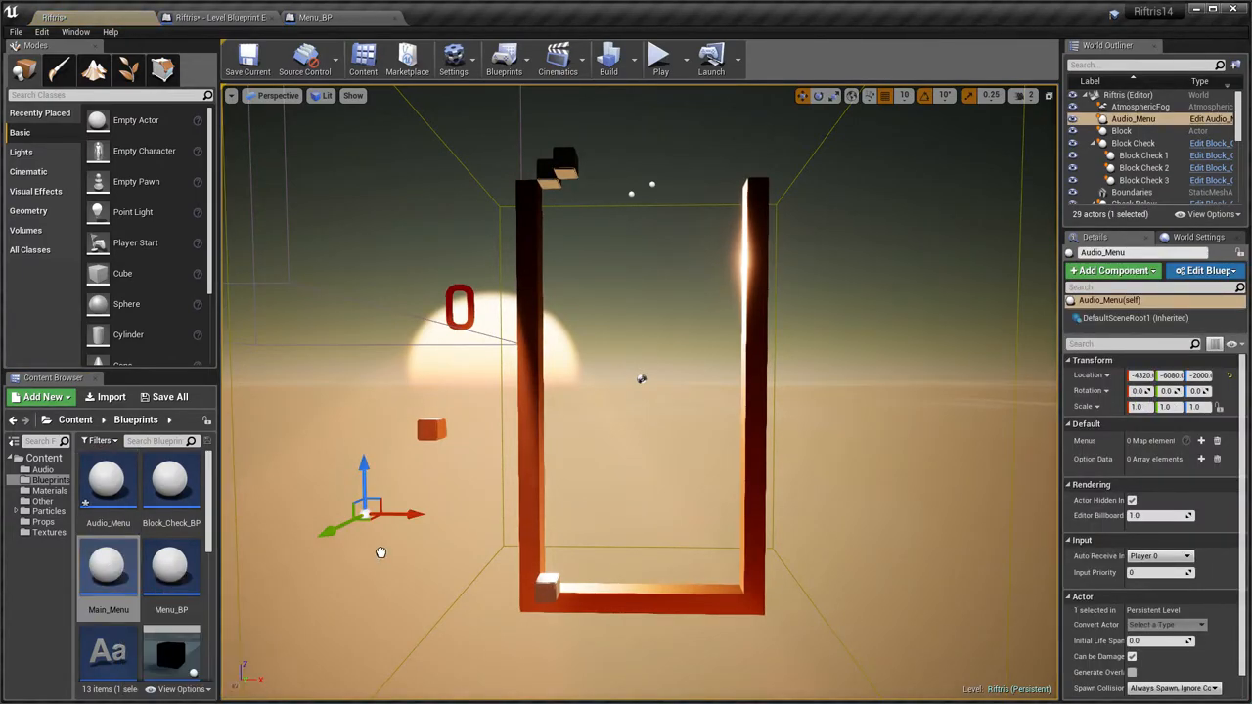
# Select the Main Menu actor to show its details with the two-entry Menus map.
pyautogui.click(1131, 153)
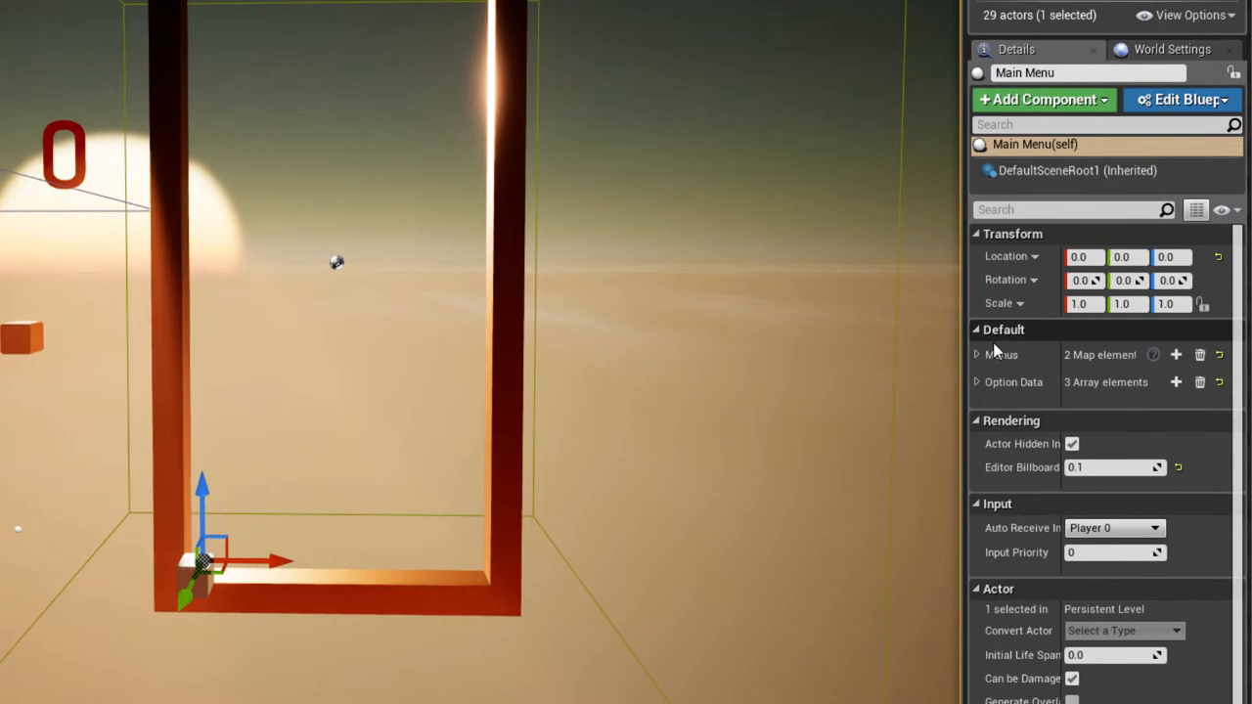
# Add a third Menus map entry on Main Menu and assign Audio_Menu to it.
pyautogui.click(975, 354)
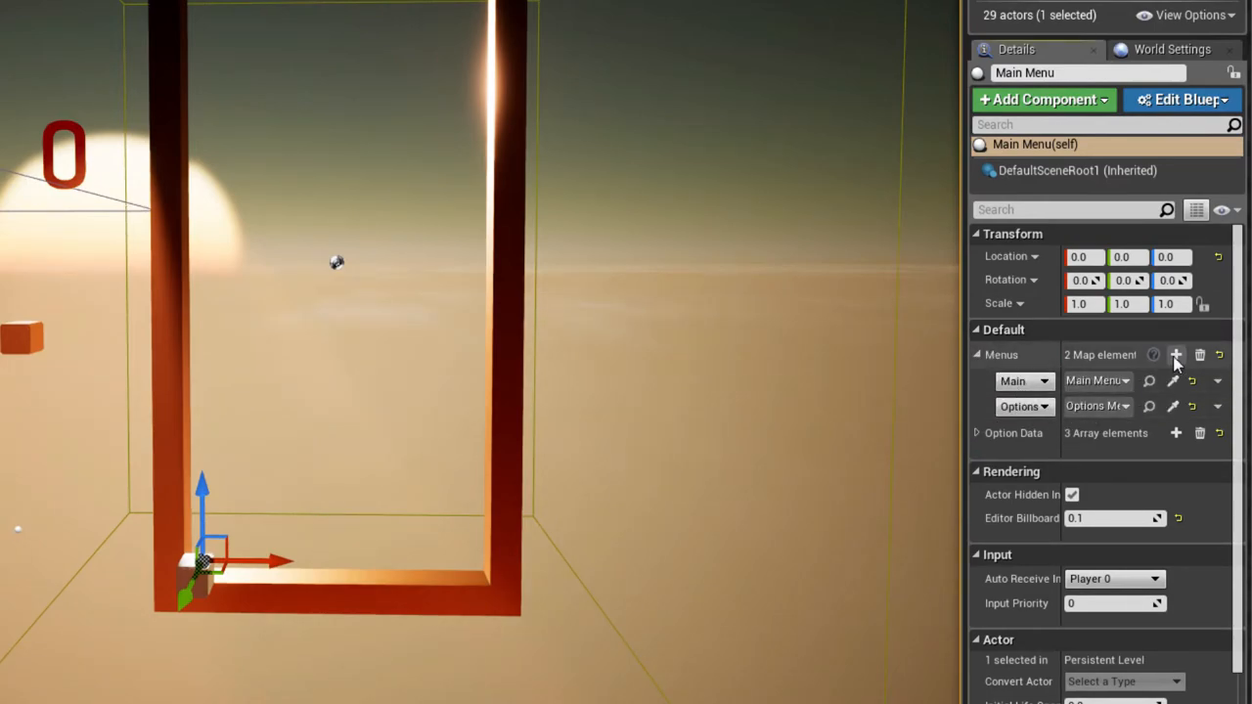
pyautogui.click(1176, 354)
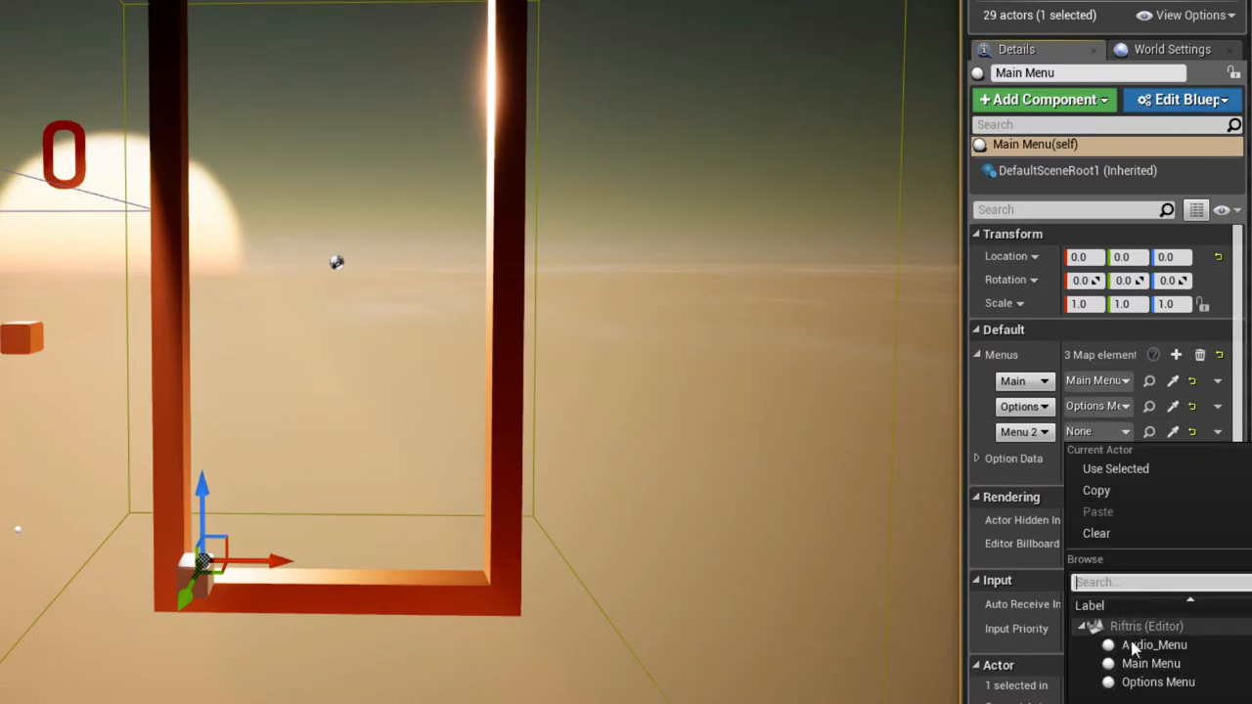
pyautogui.click(1154, 646)
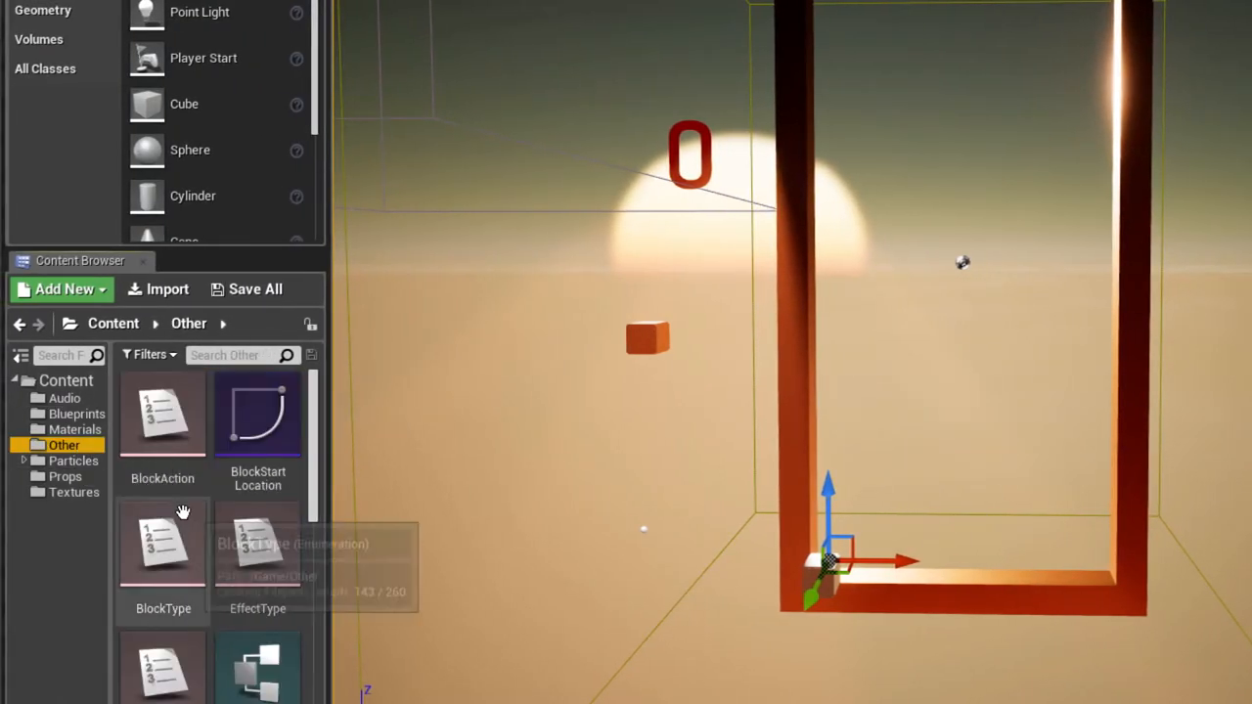
pyautogui.scroll(-3)
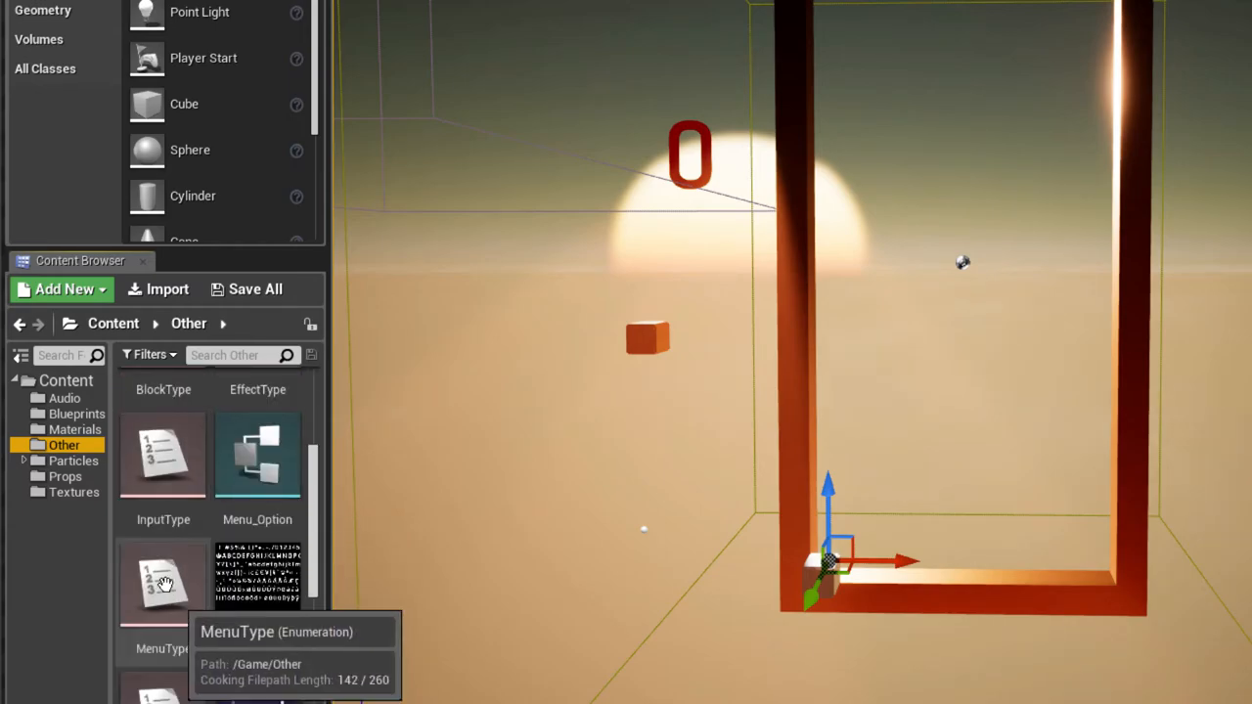
# Rename the MenuType enum's Menu 2 to Audio, then select the Audio_Menu actor.
pyautogui.doubleClick(164, 583)
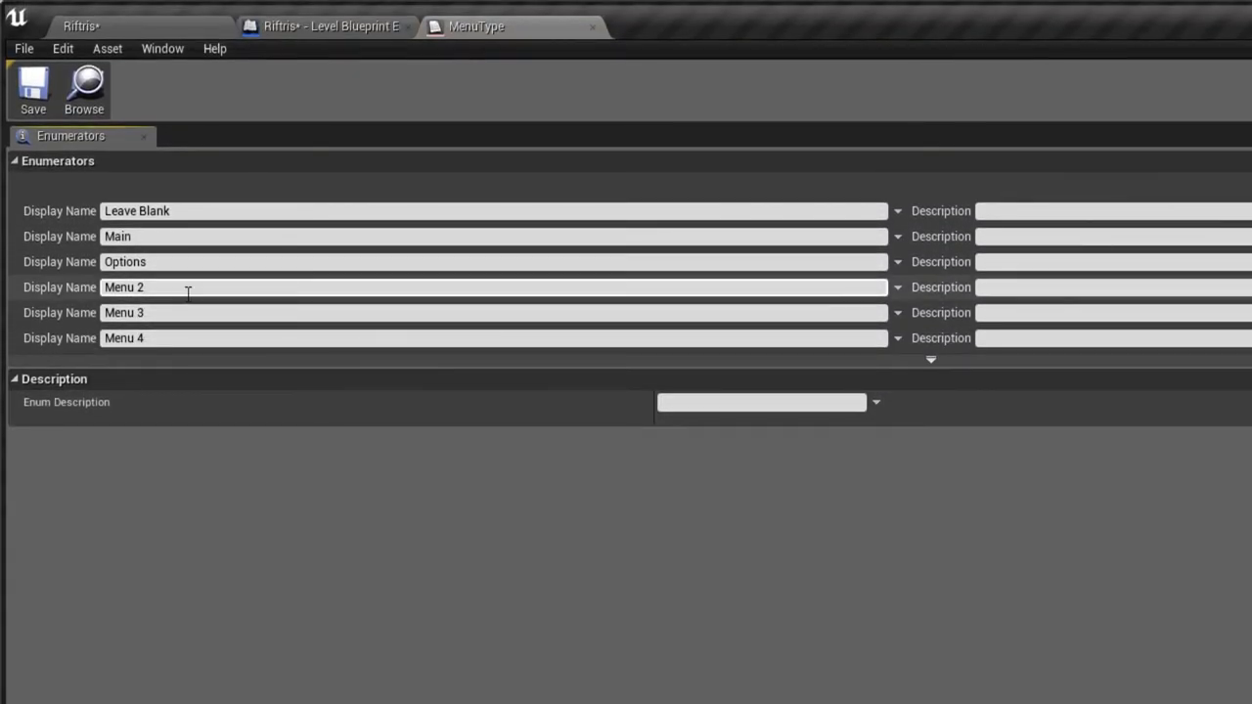
pyautogui.write('Audi')
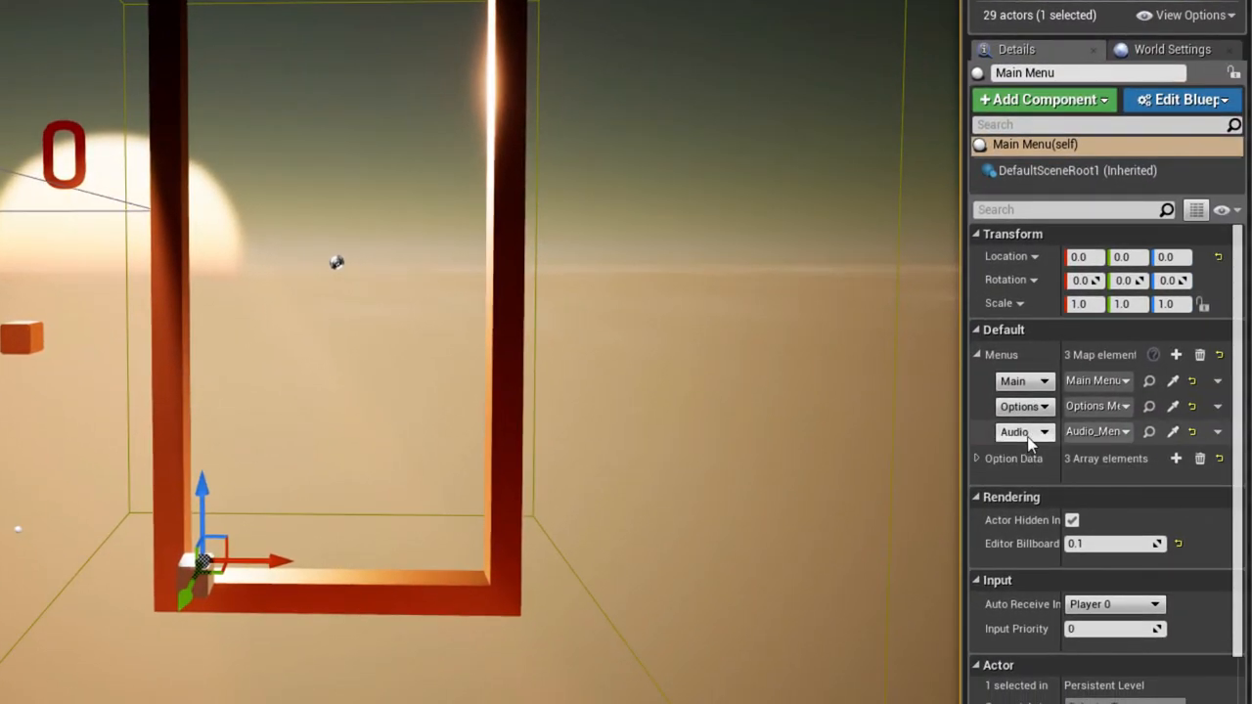
pyautogui.click(976, 458)
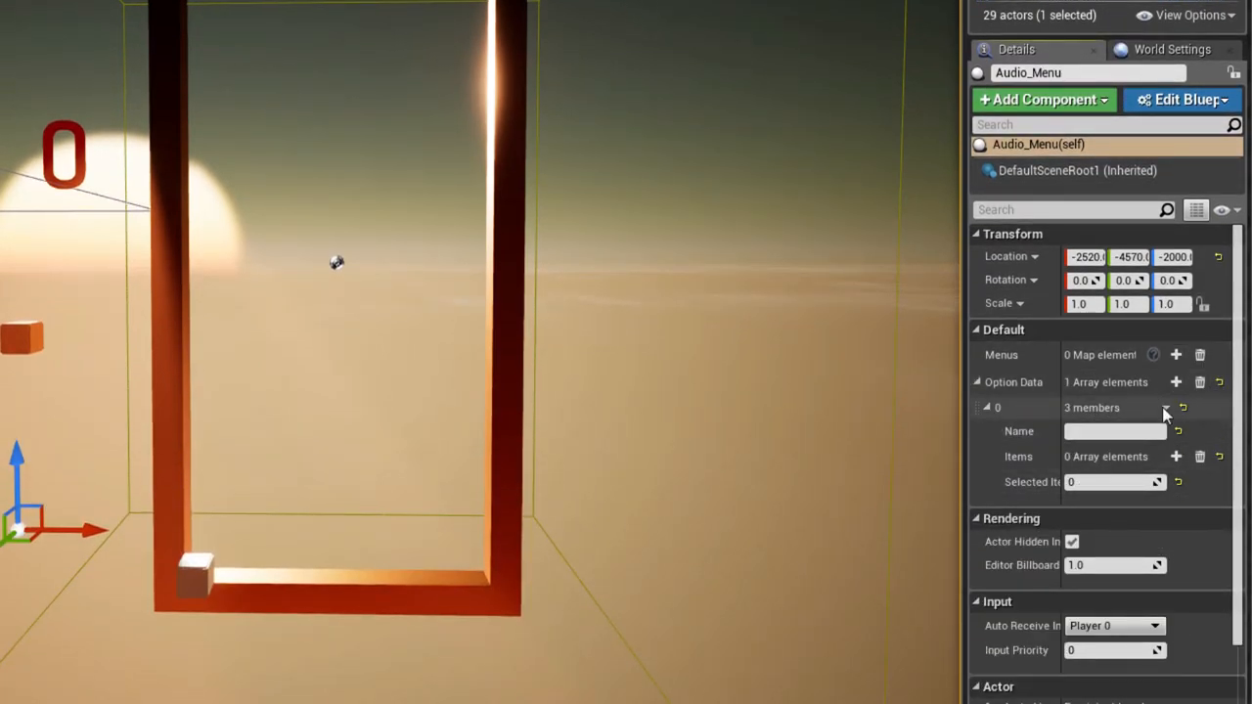
# Select the Options Menu actor and expand the Speed option's Slow, Normal and Fast items.
pyautogui.click(1176, 382)
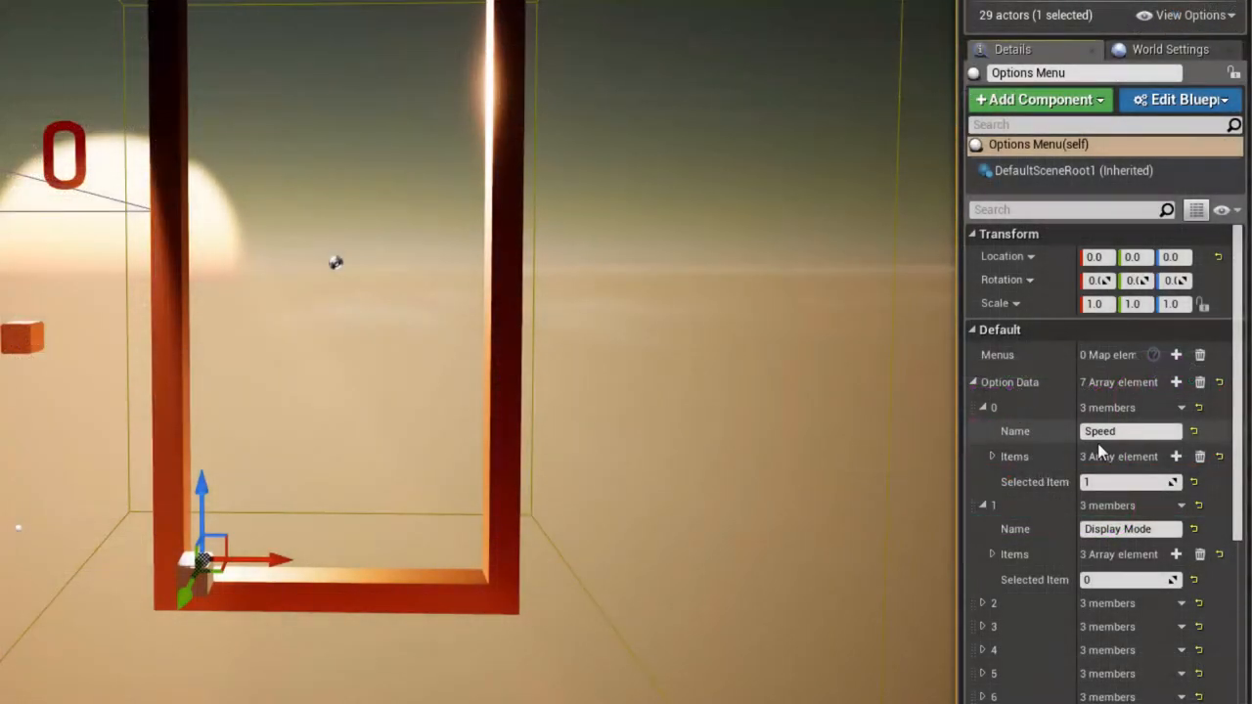
pyautogui.click(992, 456)
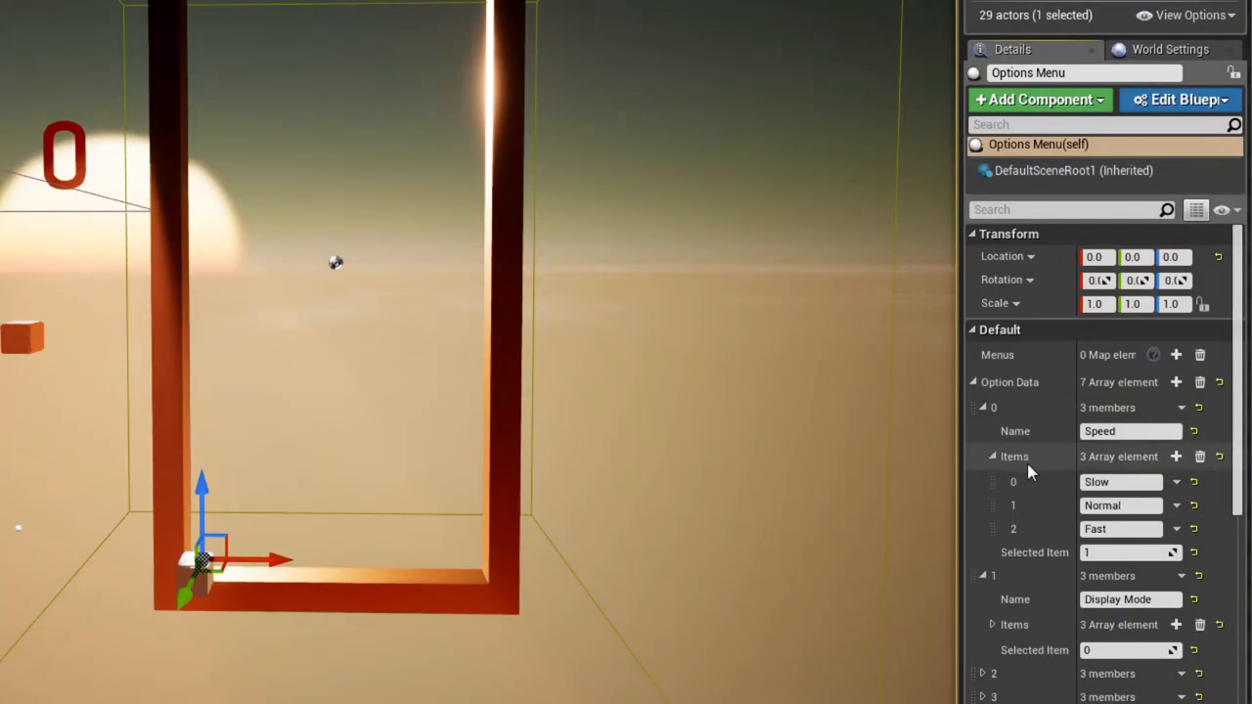
pyautogui.moveTo(1072, 571)
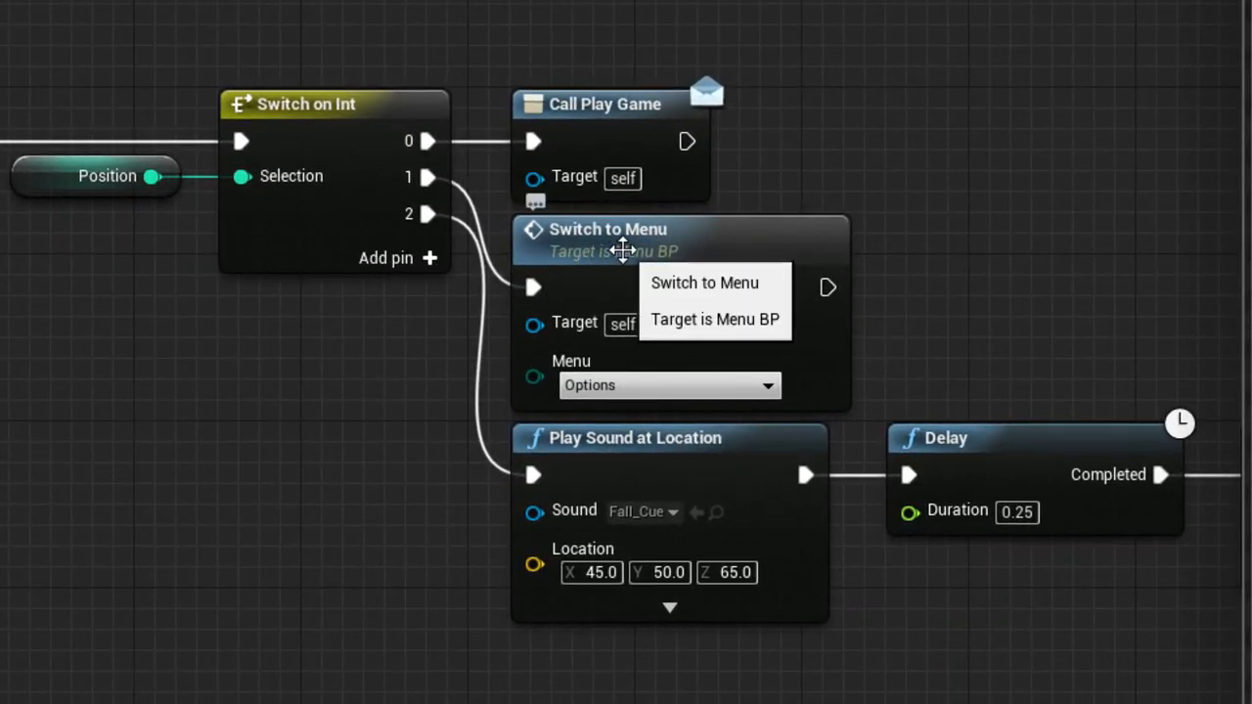
# Confirm Audio appears in the Switch to Menu node's choices, then show the Options_Menu event graph.
pyautogui.click(669, 383)
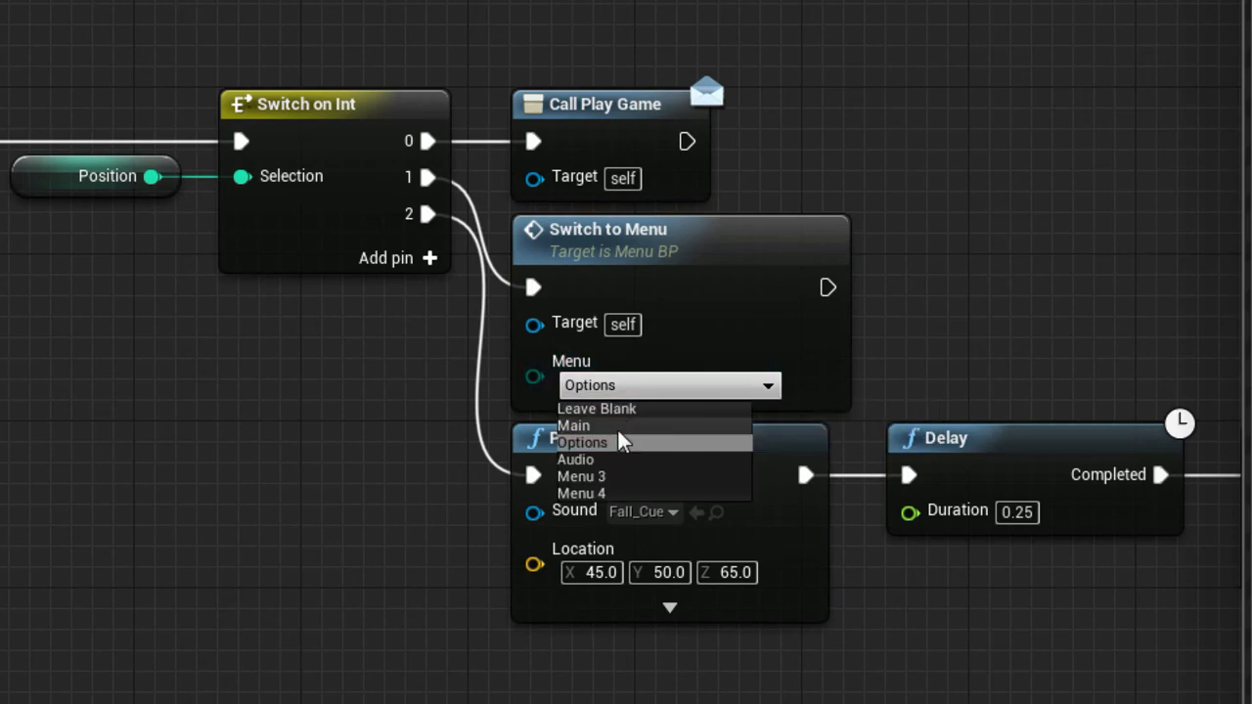
pyautogui.click(575, 458)
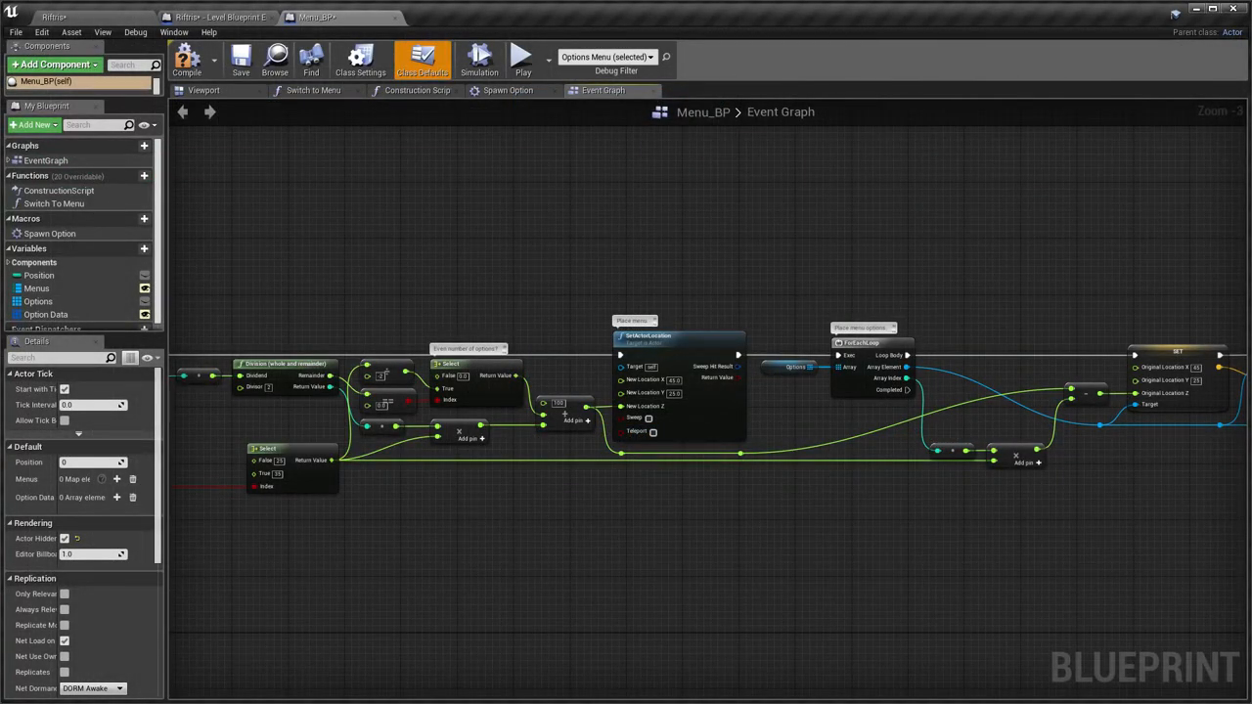
pyautogui.click(446, 15)
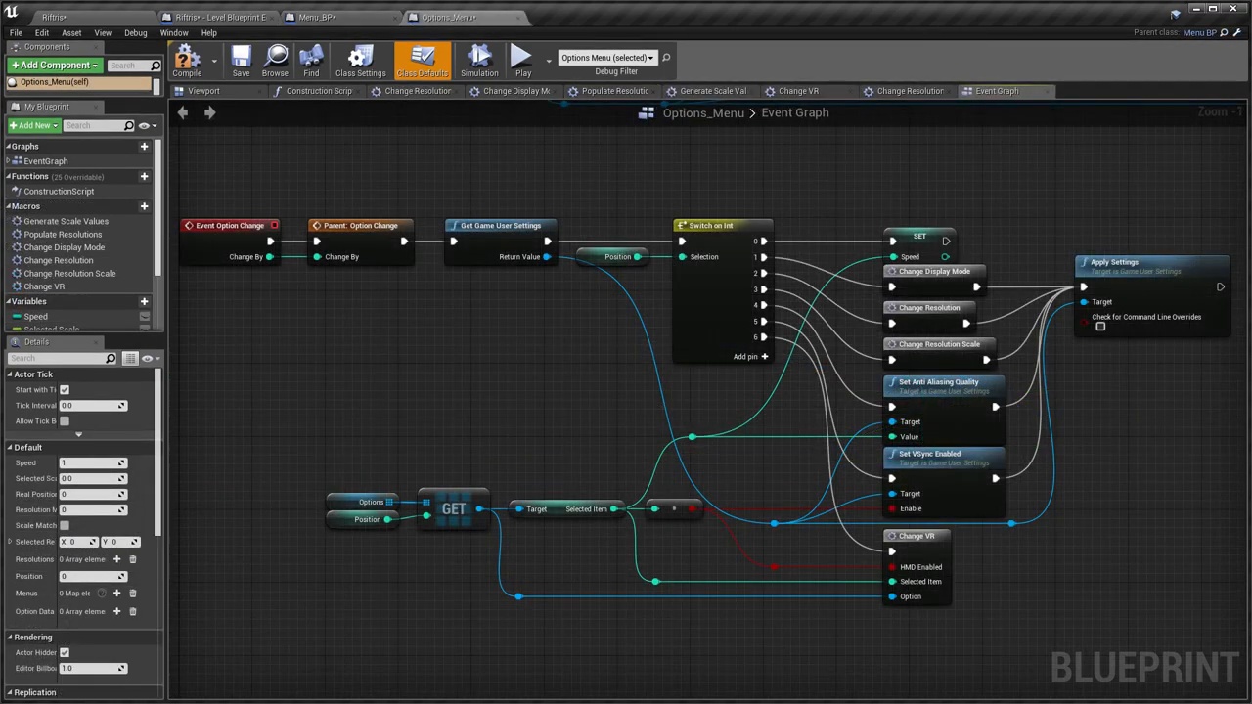